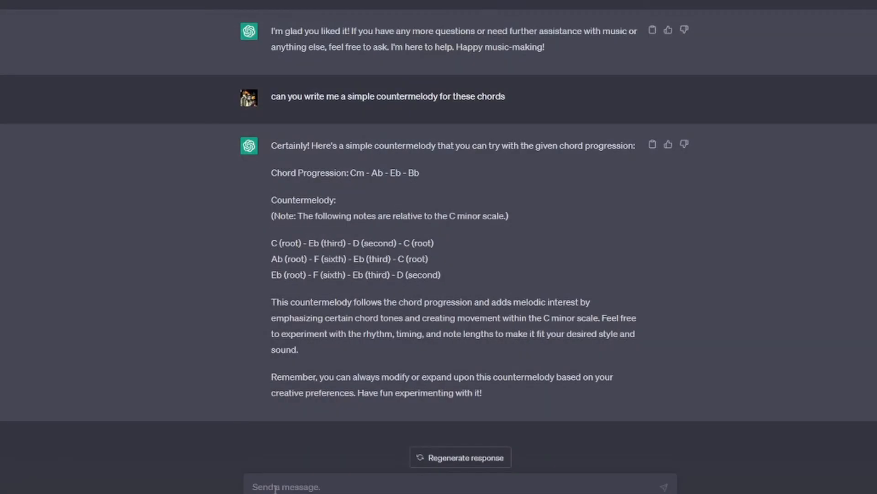
# - Ask ChatGPT 'should i use a spinz 808 for this beat?', follow up, and read the reply
pyautogui.write('should i use a')
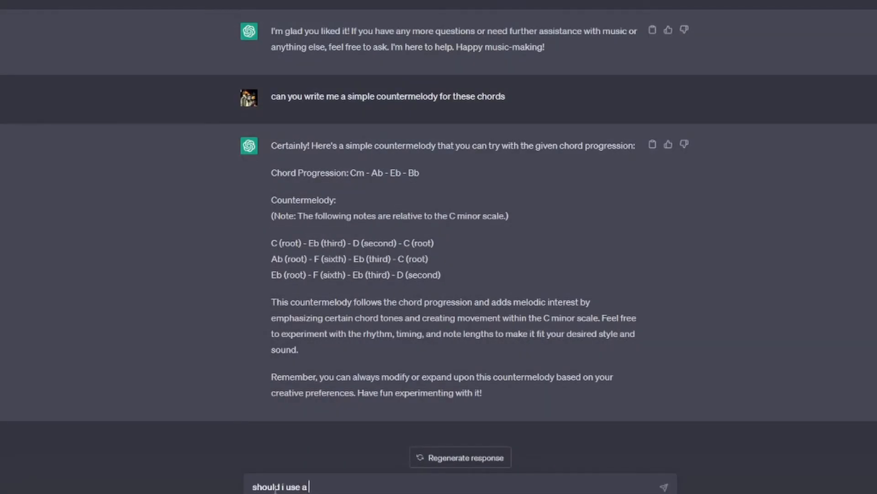
pyautogui.write('spinz 80')
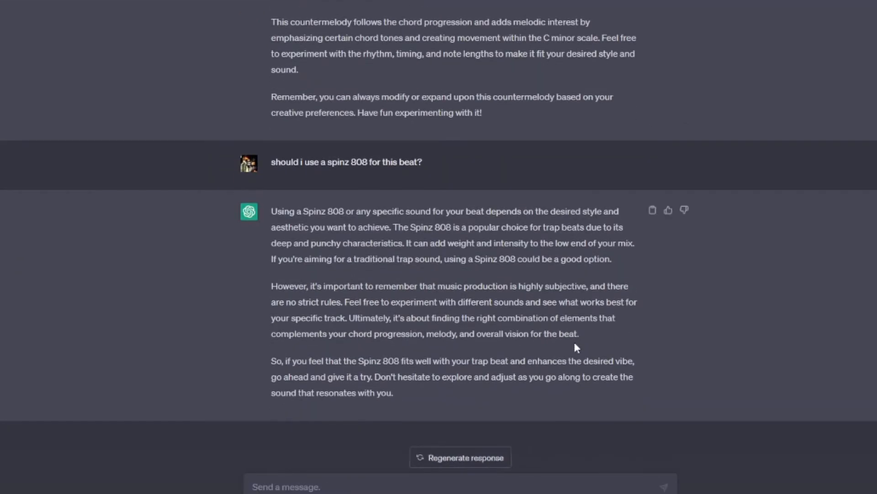
pyautogui.write('yes, but do')
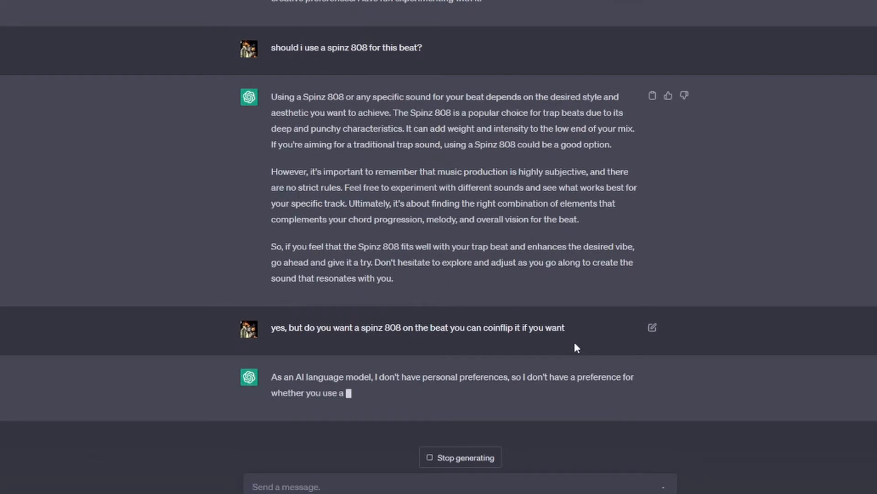
pyautogui.scroll(-3)
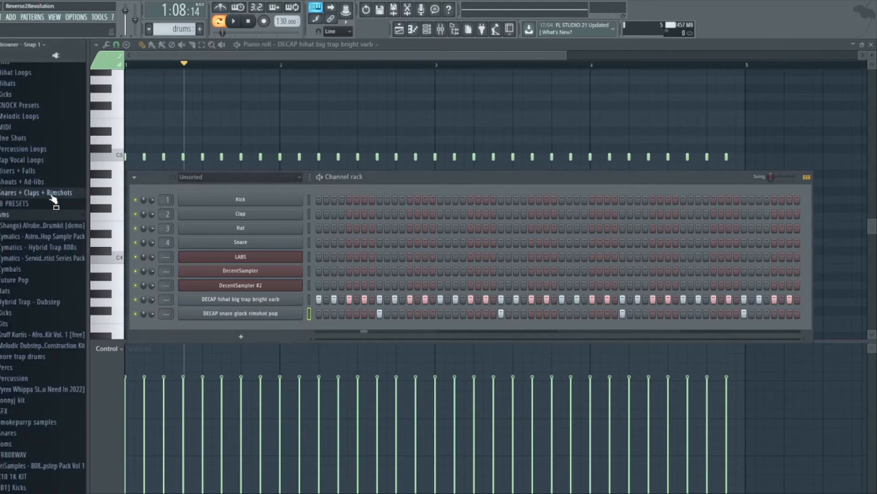
# - Load 808 (26) into the Channel rack and draw a bassline on the chord roots
pyautogui.scroll(-3)
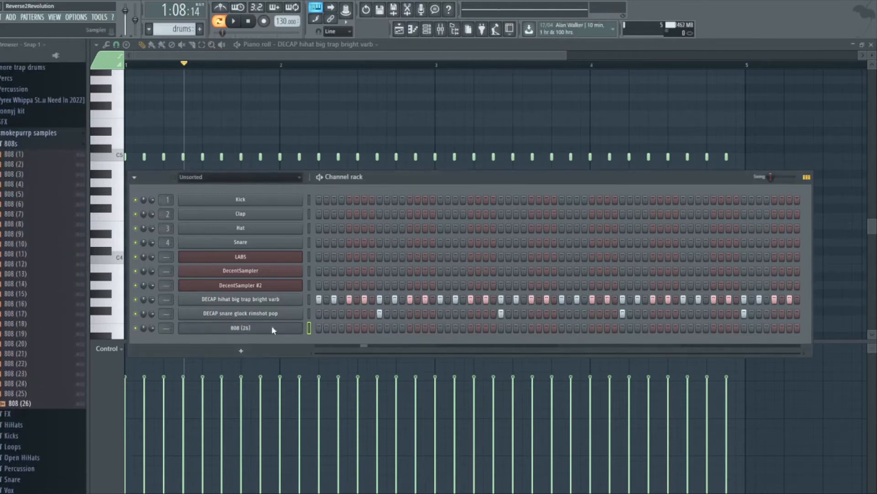
pyautogui.doubleClick(240, 328)
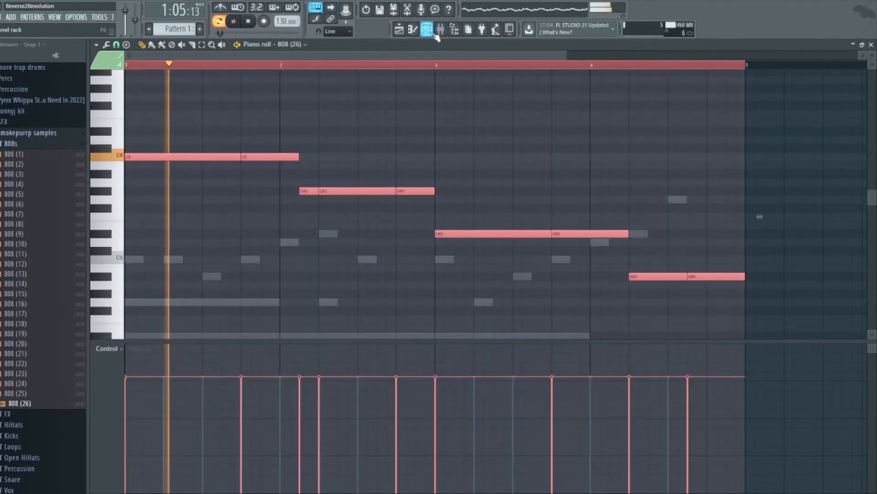
pyautogui.click(426, 29)
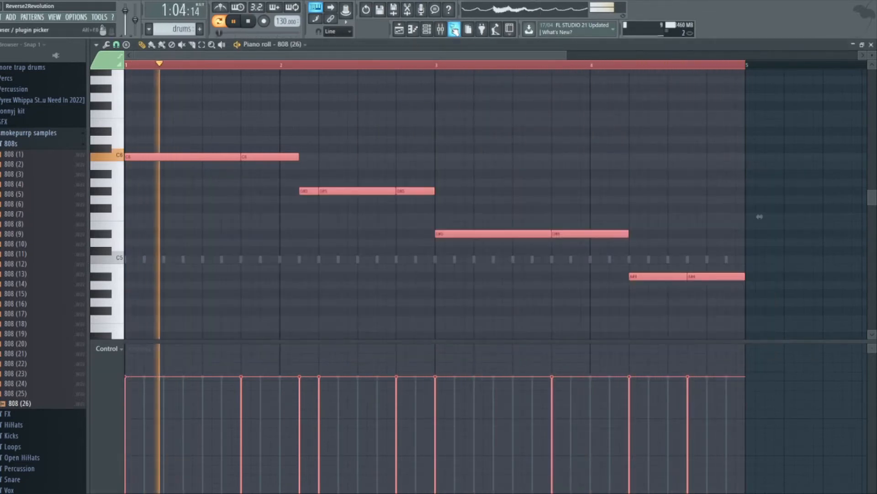
pyautogui.click(426, 29)
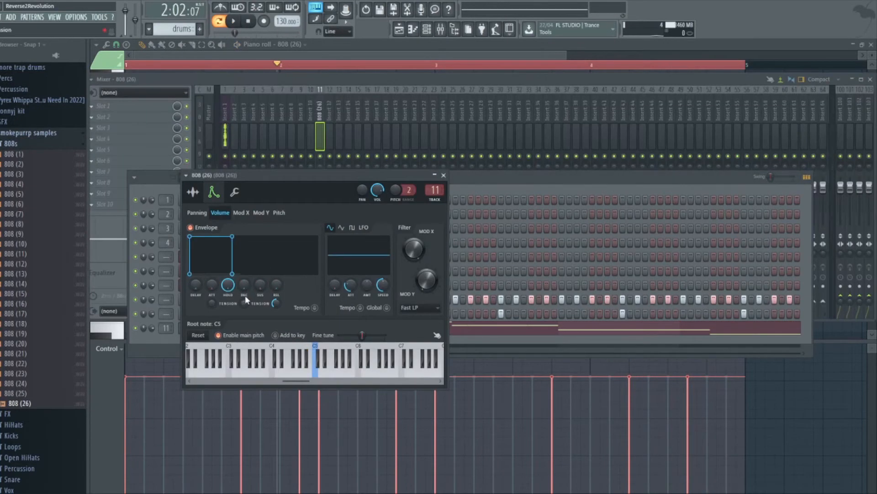
# - Shape the 808's envelope in the Pitch tab, then bring up the Playlist with both patterns
pyautogui.click(279, 212)
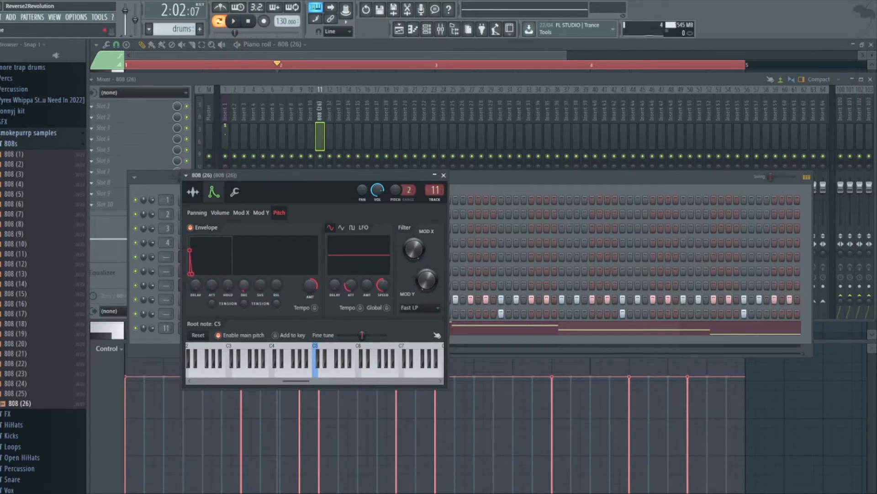
pyautogui.click(317, 361)
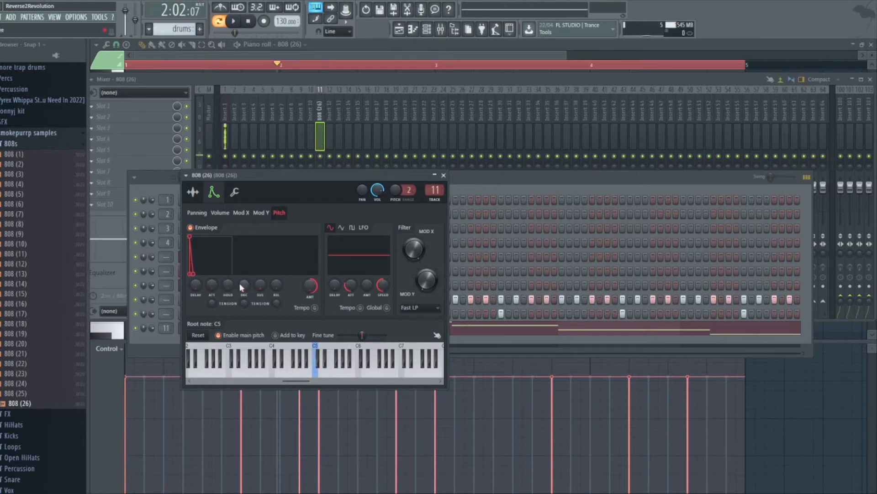
pyautogui.click(443, 174)
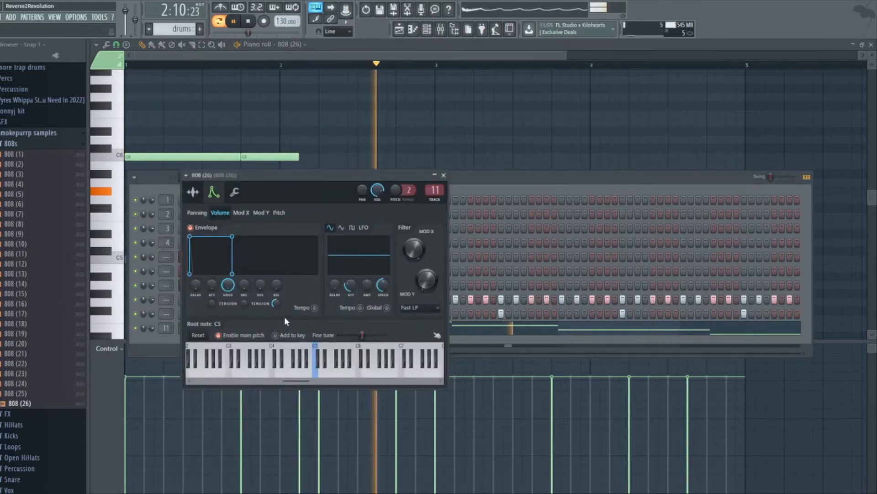
pyautogui.click(279, 212)
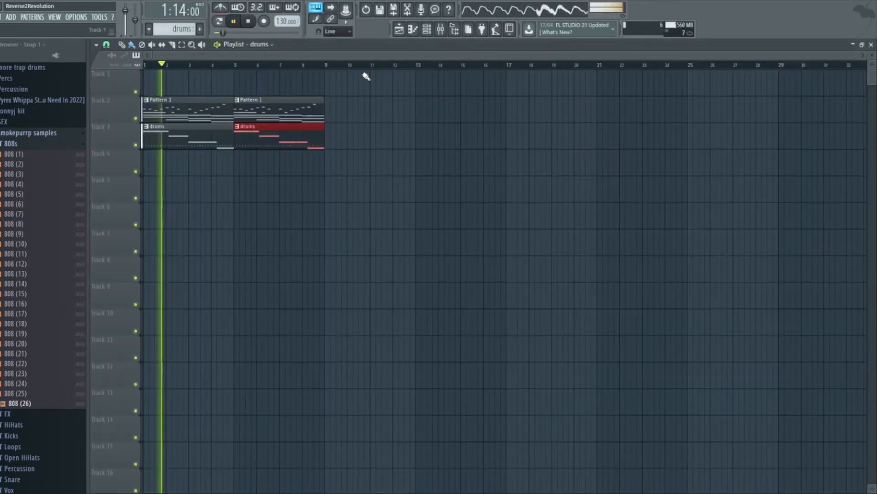
# - Split patterns by channel, repeat the clips four times, and mute both DecentSampler tracks
pyautogui.click(233, 21)
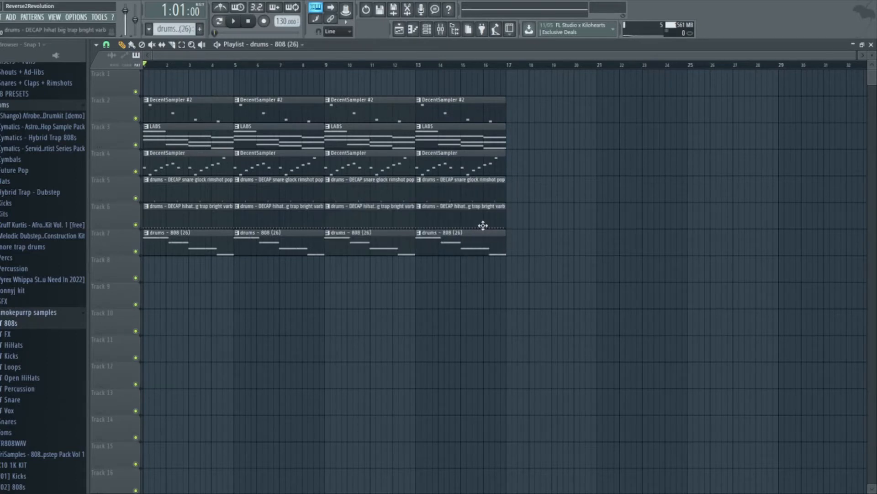
pyautogui.scroll(-3)
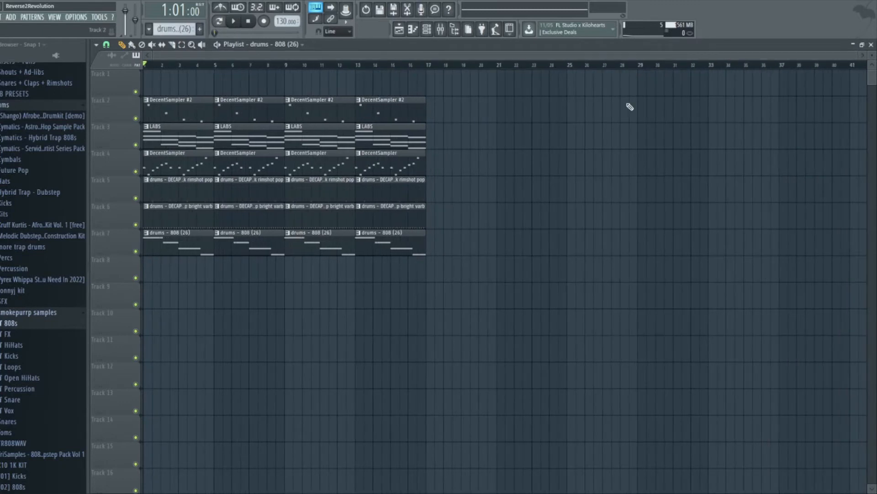
pyautogui.click(233, 21)
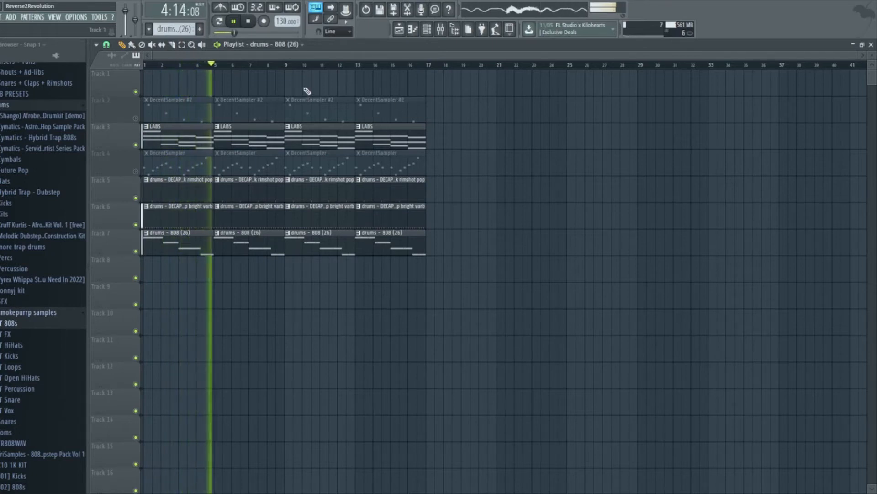
pyautogui.click(427, 30)
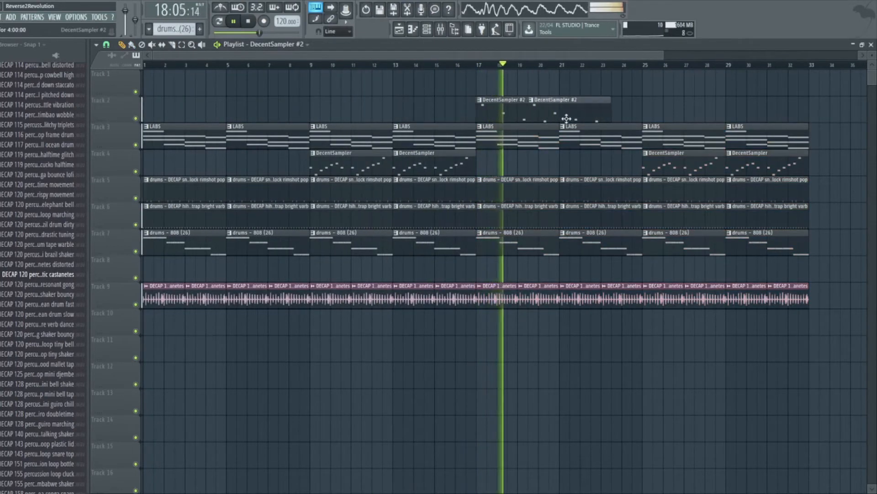
# - Copy clips through bar 33, add a DECAP percussion loop on Track 9 and KSHMR adlibs on Track 12
pyautogui.click(427, 30)
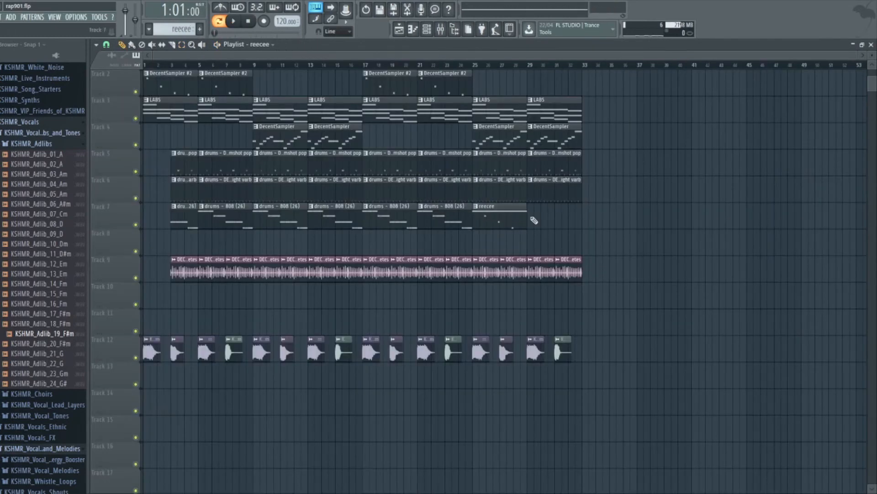
# - Paint reecee clips at bars 1 and 5 on Track 7 and cut a snare EQ mid band
pyautogui.click(540, 206)
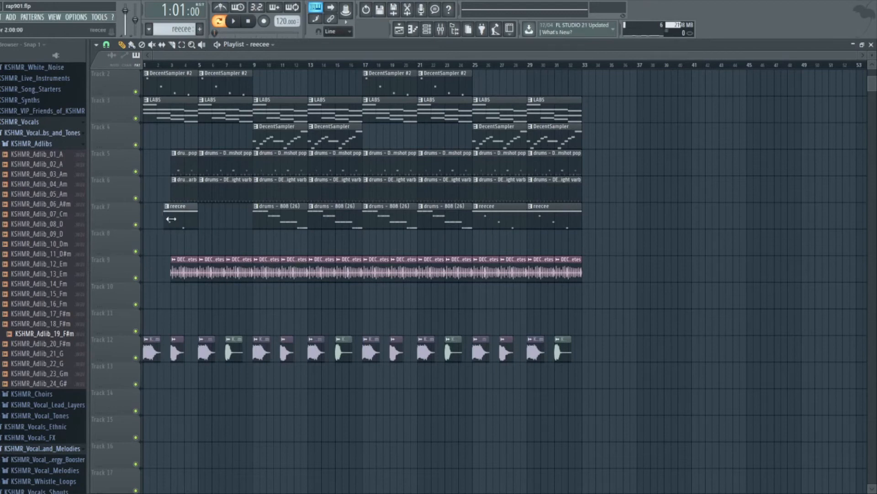
pyautogui.click(233, 20)
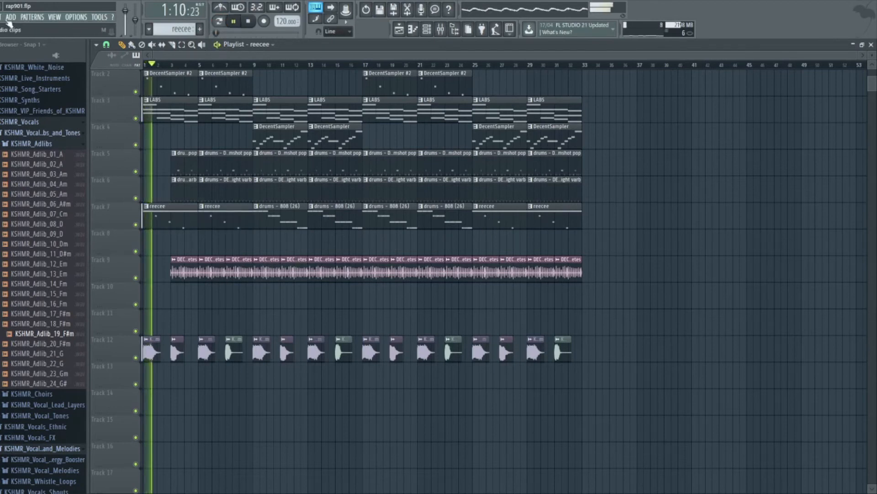
pyautogui.click(233, 21)
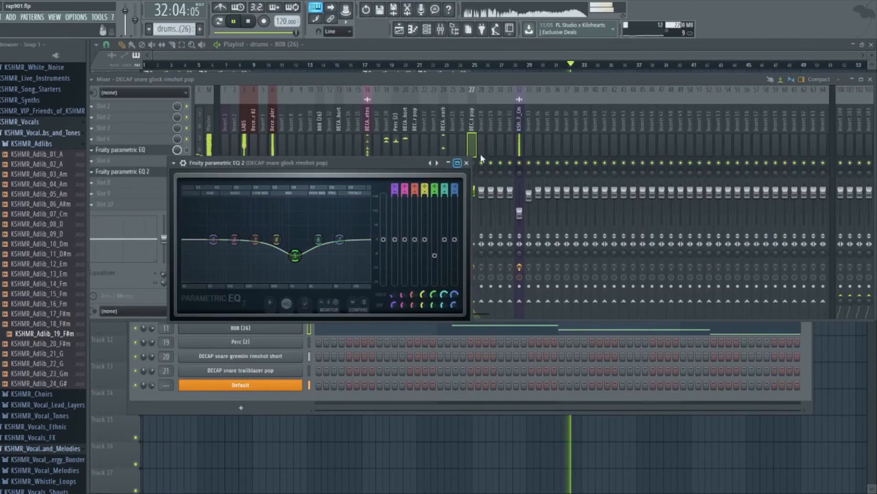
# - Automate Fruity Reeverb 2 Mix level on Track 1 and add a Sytrus channel
pyautogui.click(466, 163)
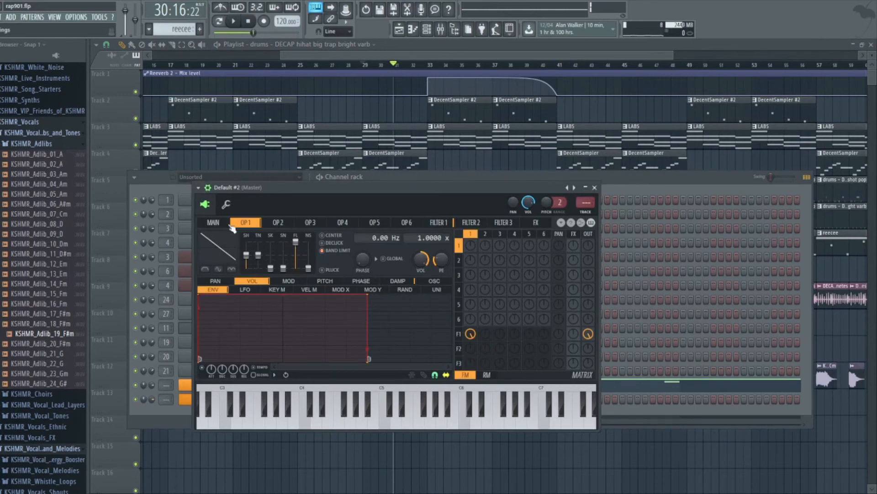
pyautogui.moveTo(263, 262)
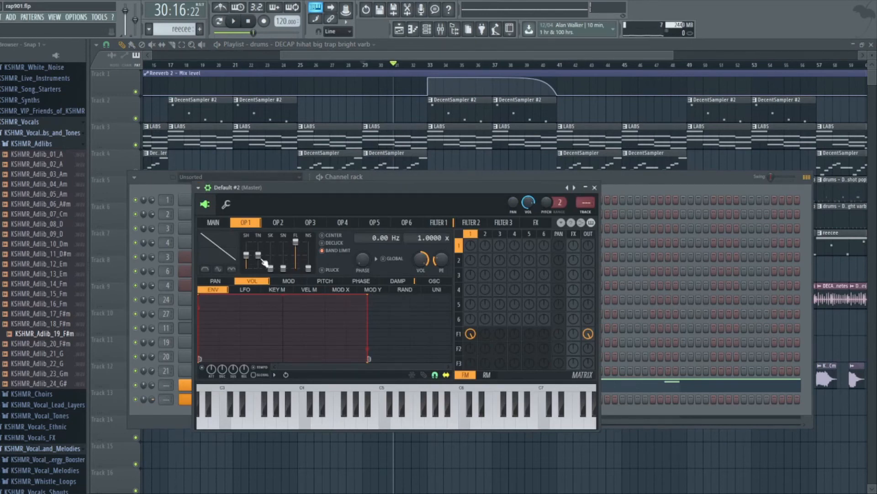
# - Adjust Sytrus OP1 harmonic sliders and paint riserr clips on Track 11 at bars 1 and 33
pyautogui.click(435, 281)
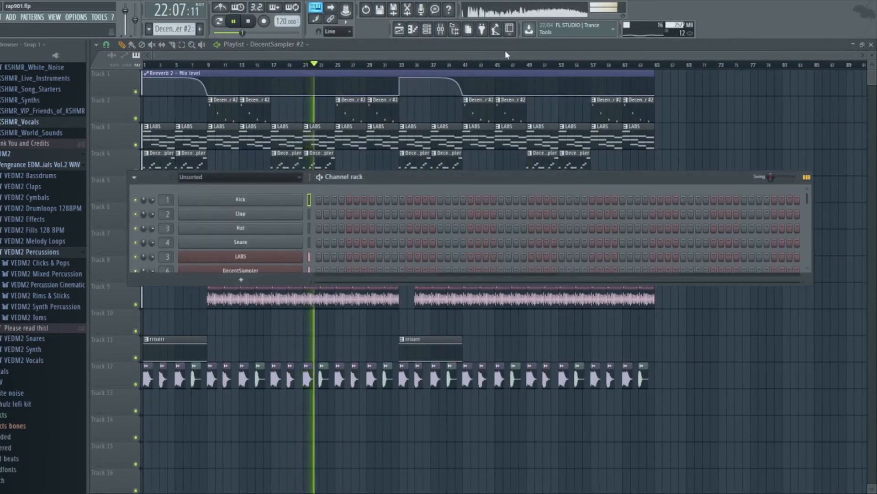
# - Drop a short 808 on Track 8; load Reeverb 2 and Parametric EQ 2 on the adlib insert
pyautogui.click(441, 29)
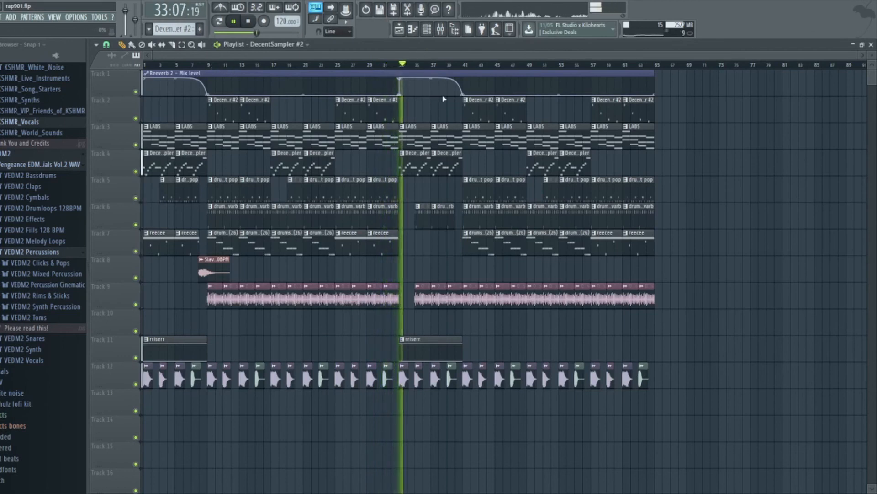
pyautogui.press('space')
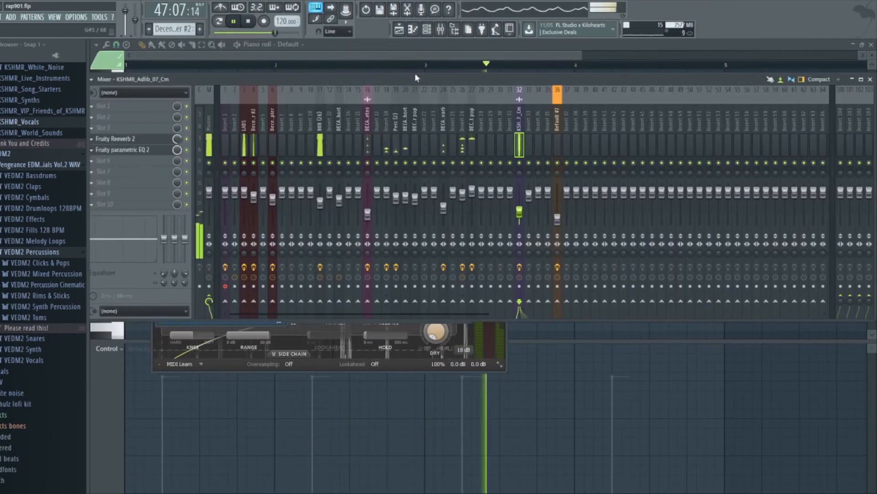
# - Adjust the adlib insert's Parametric EQ 2 bands, then close the Mixer and play the arrangement
pyautogui.click(126, 149)
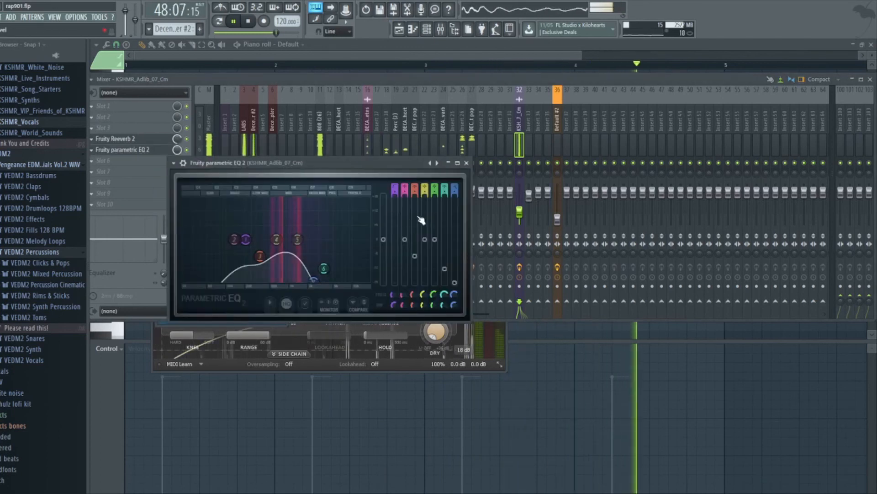
pyautogui.click(466, 163)
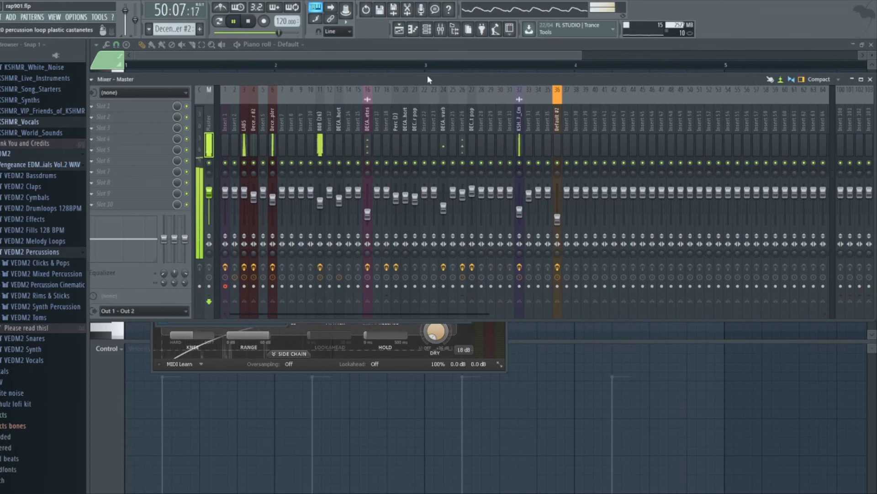
pyautogui.click(399, 30)
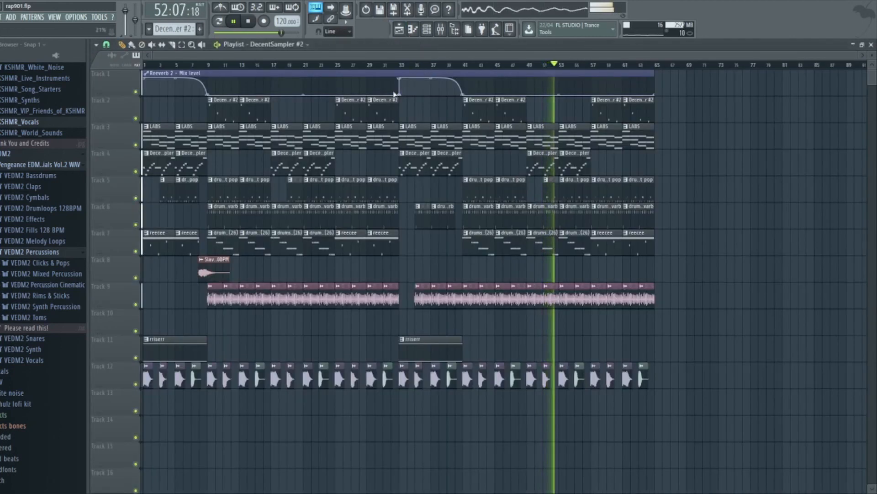
pyautogui.click(232, 22)
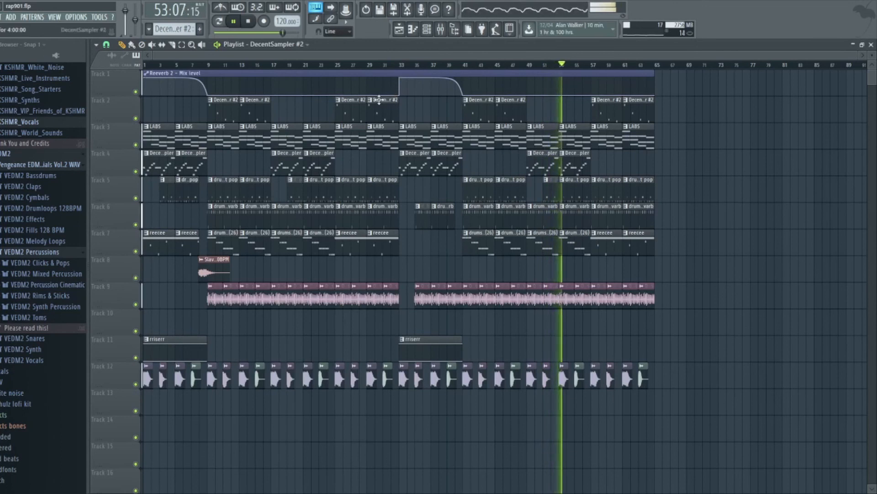